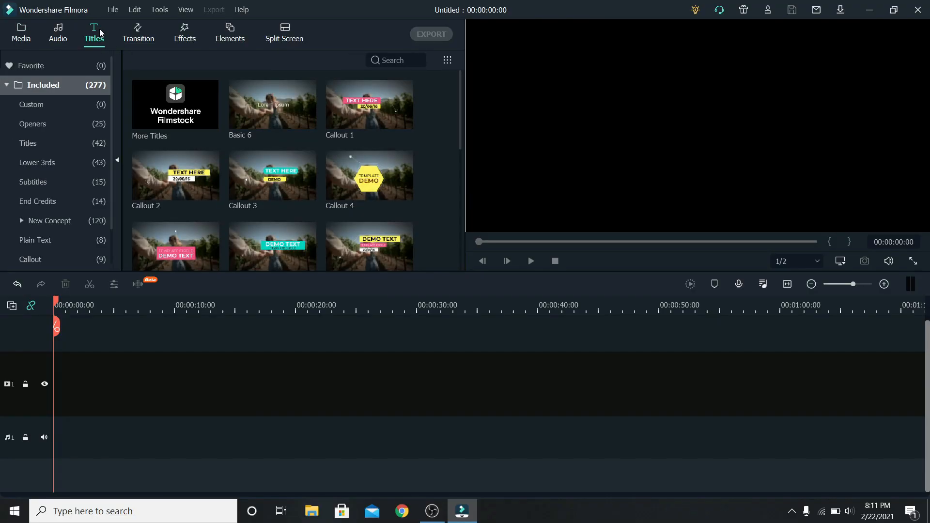
# Step: Add the Default Title, found by searching 'def', to the timeline and open its editor
pyautogui.write('def')
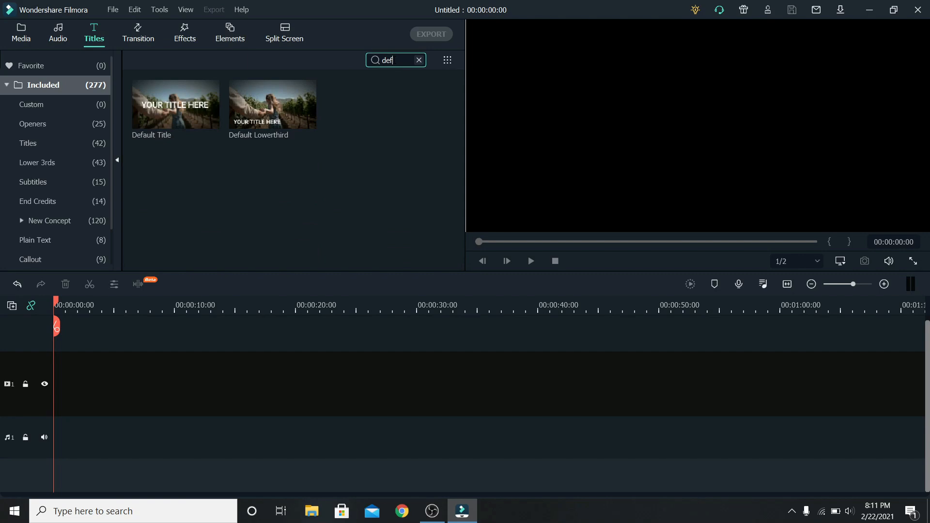
pyautogui.doubleClick(175, 105)
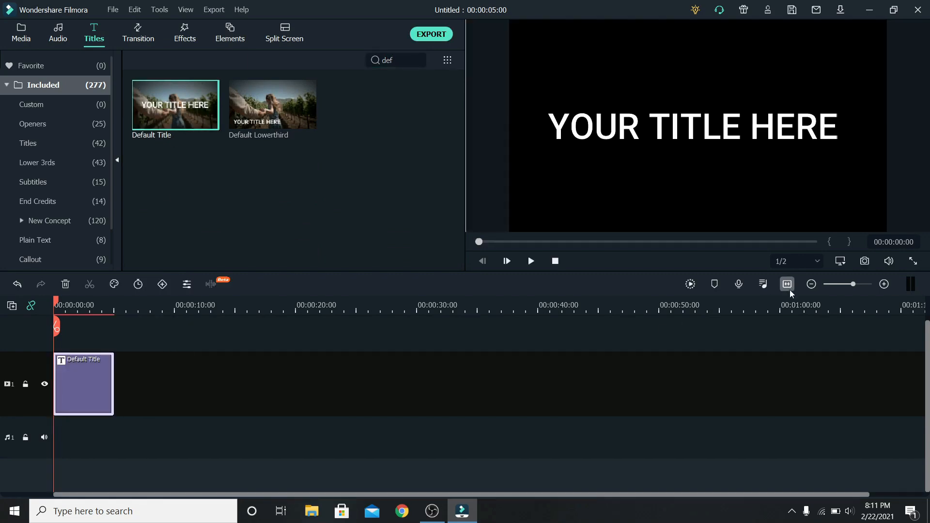
pyautogui.doubleClick(83, 384)
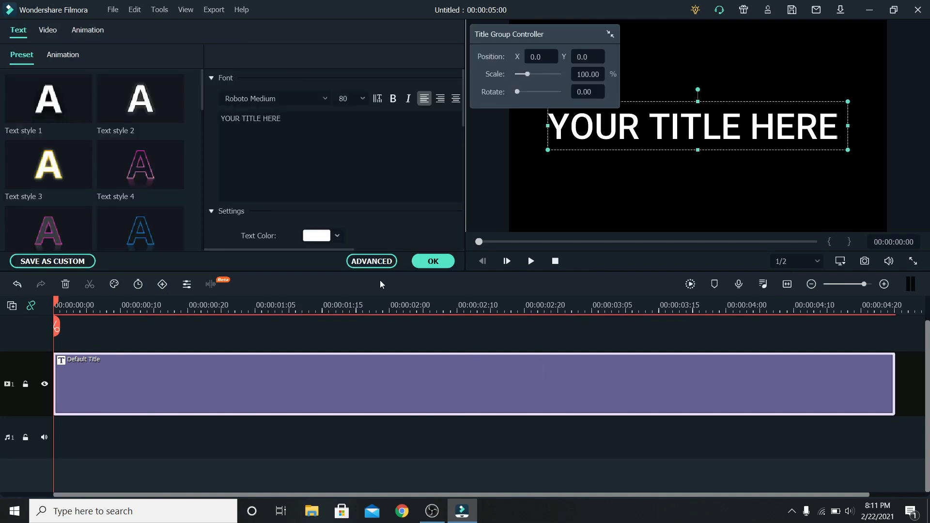
# Step: In the Advanced editor, replace the default text box with a Round Rectangle shape
pyautogui.click(370, 261)
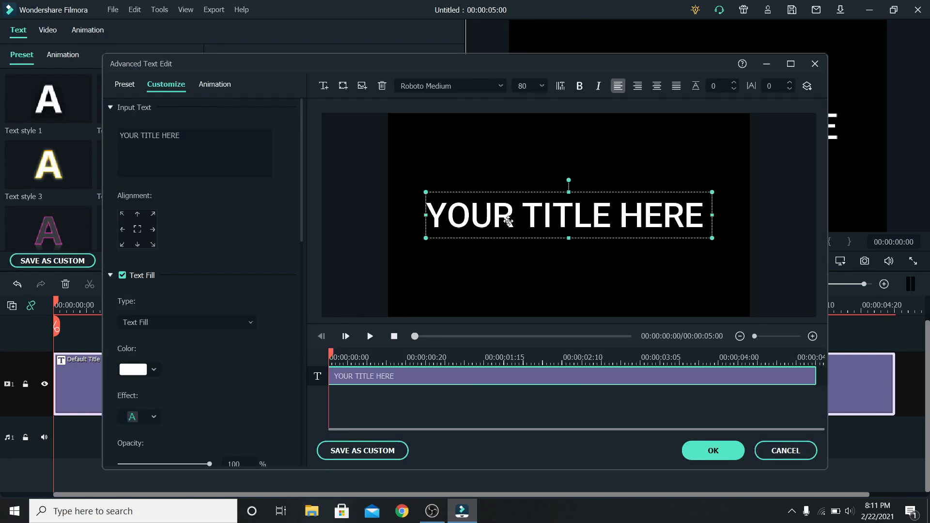
pyautogui.moveTo(381, 86)
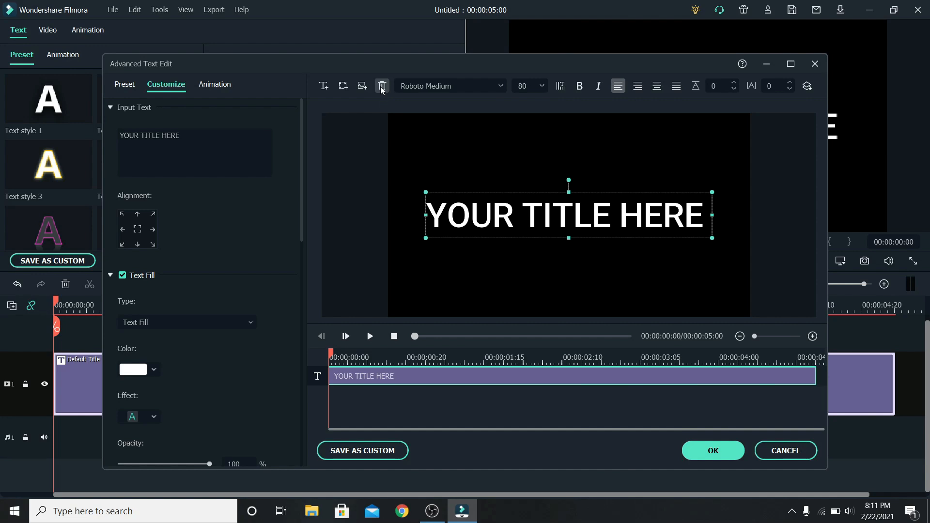
pyautogui.click(381, 86)
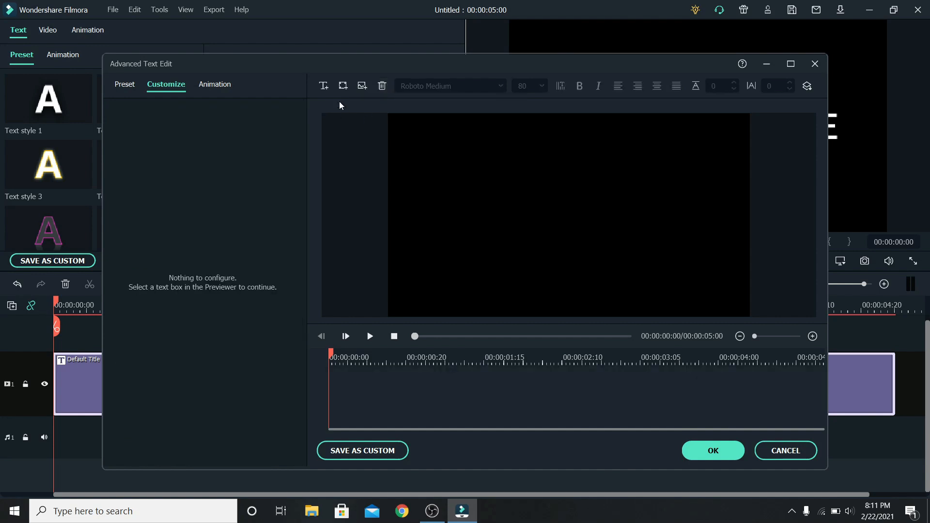
pyautogui.click(343, 87)
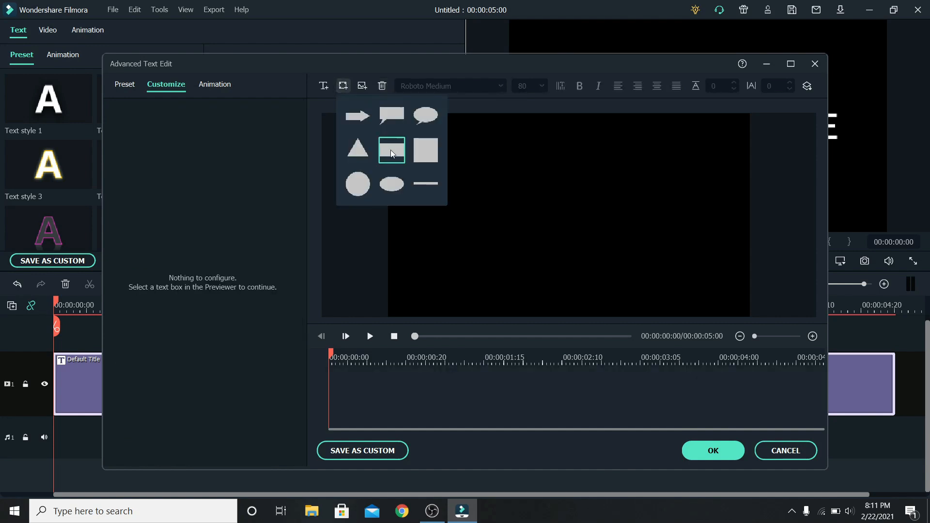
pyautogui.click(391, 150)
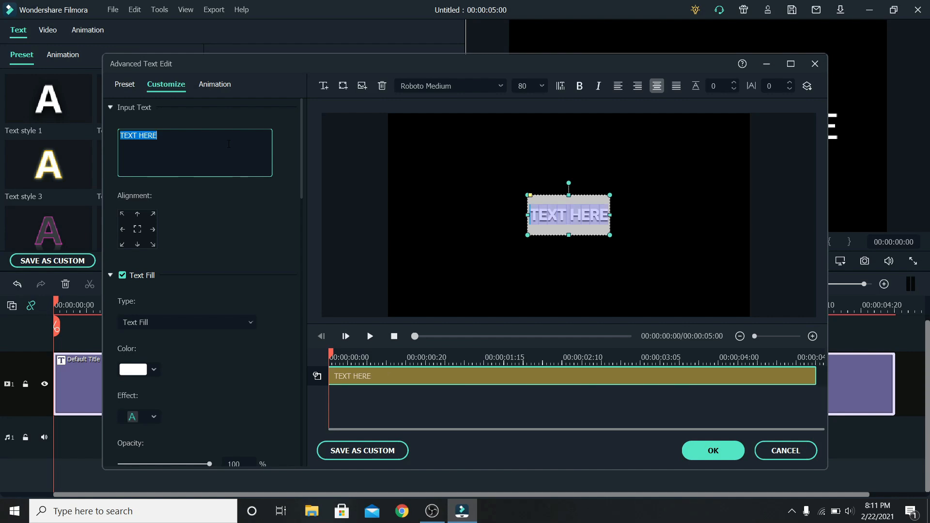
# Step: Style the rectangle with 0 fill opacity and border size 4, stretched into a thin bar
pyautogui.click(593, 183)
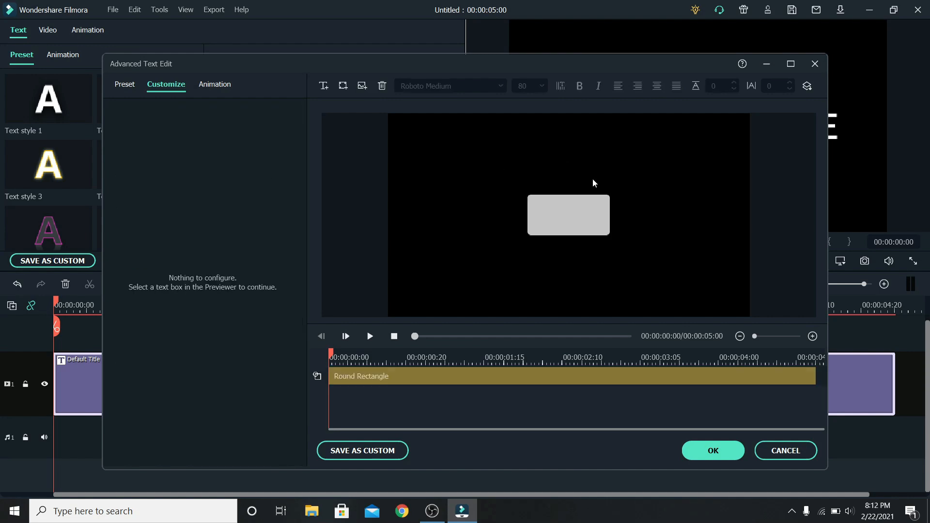
pyautogui.moveTo(568, 216)
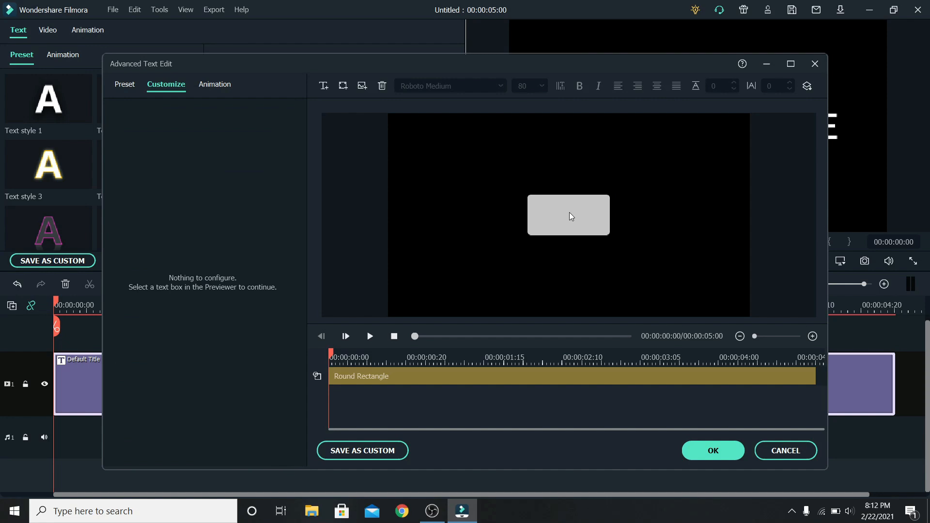
pyautogui.click(568, 214)
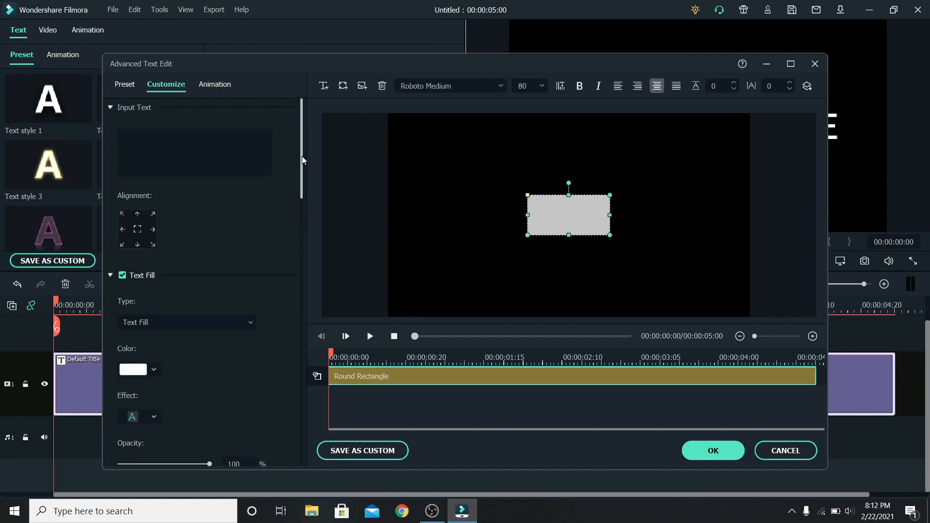
pyautogui.scroll(-3)
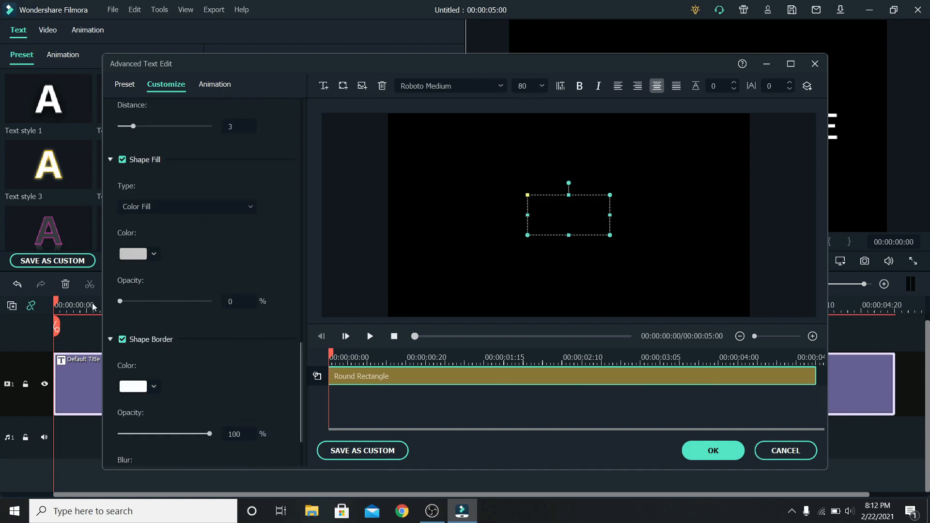
pyautogui.scroll(-3)
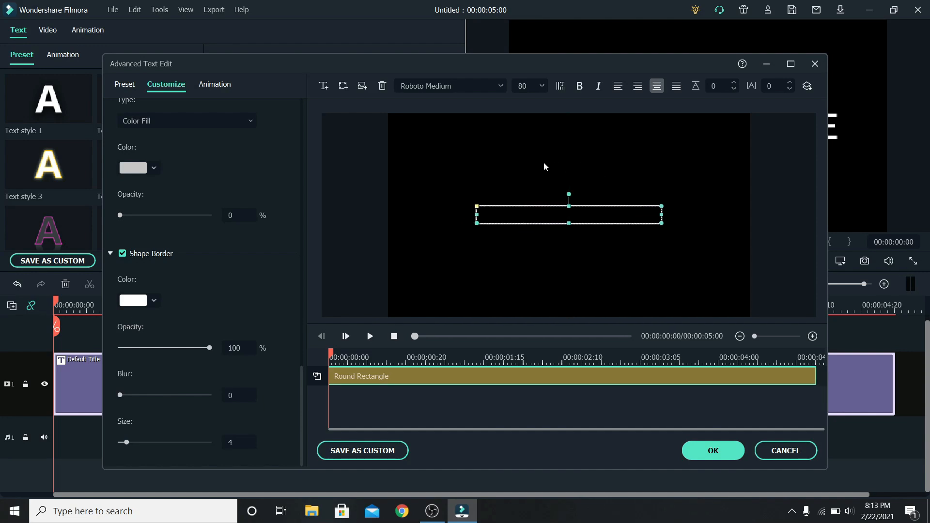
# Step: Insert the microphone PNG, scale it to 33%, and place it at the bar's left end
pyautogui.click(366, 117)
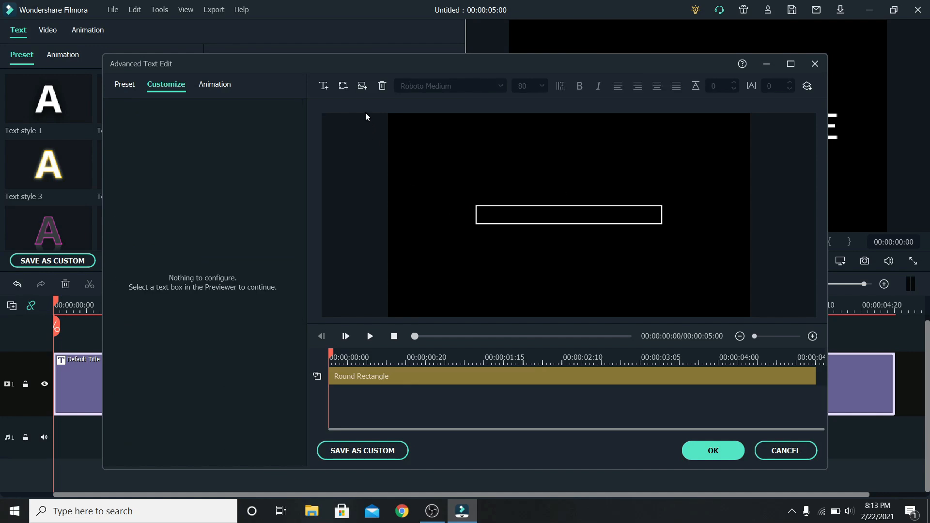
pyautogui.click(362, 87)
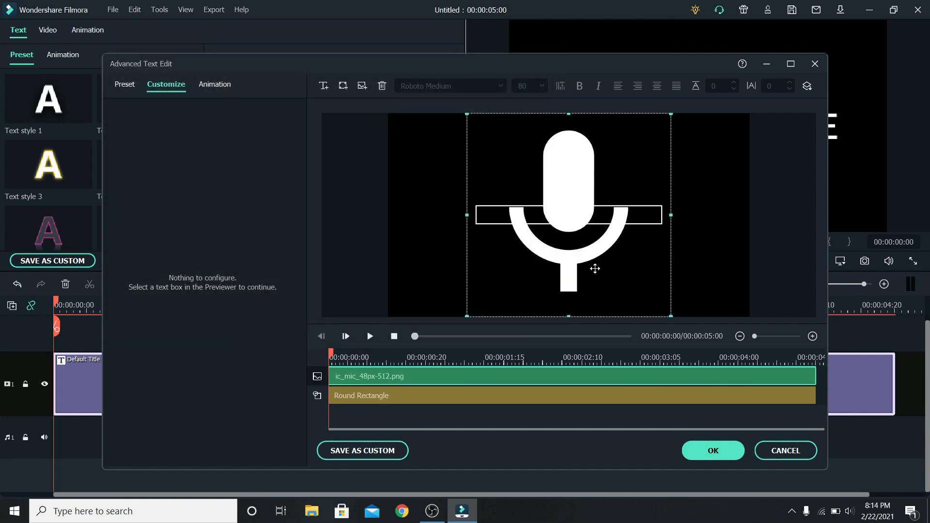
pyautogui.click(713, 450)
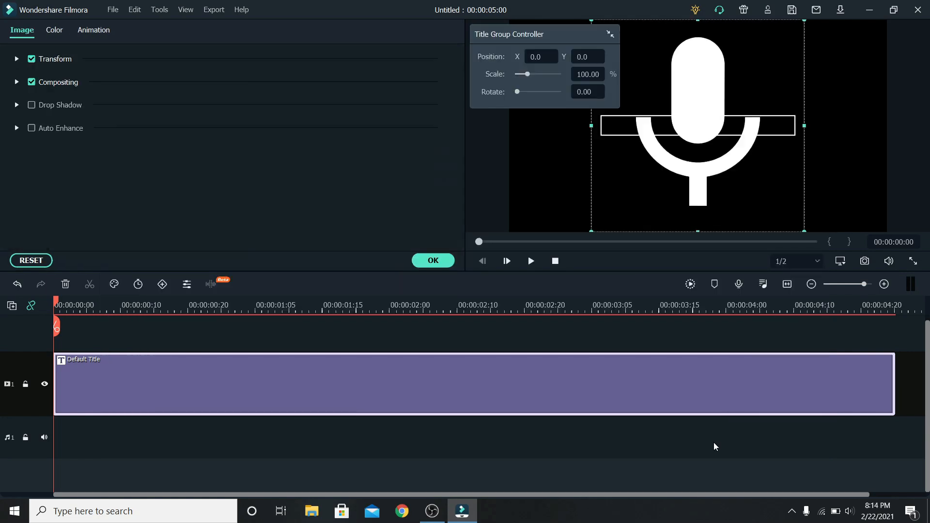
pyautogui.moveTo(591, 377)
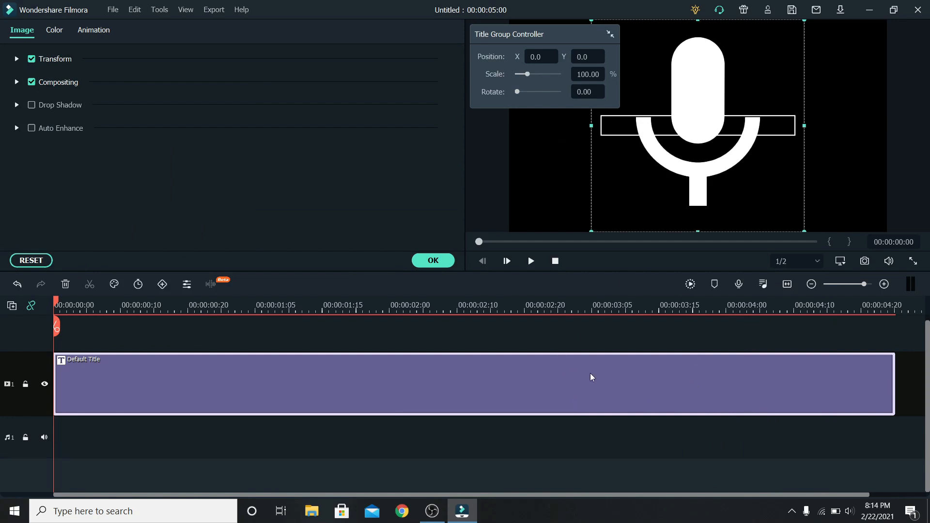
pyautogui.click(18, 59)
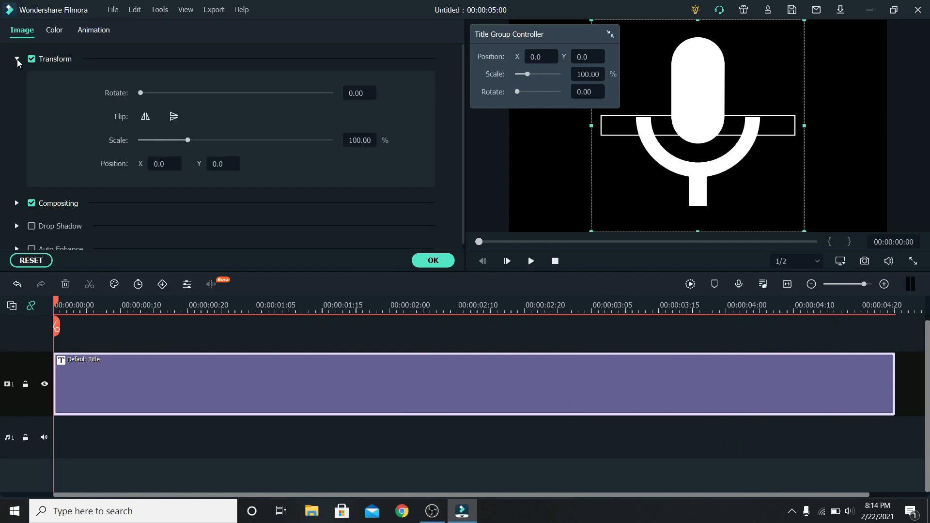
pyautogui.moveTo(187, 140); pyautogui.dragTo(148, 140)
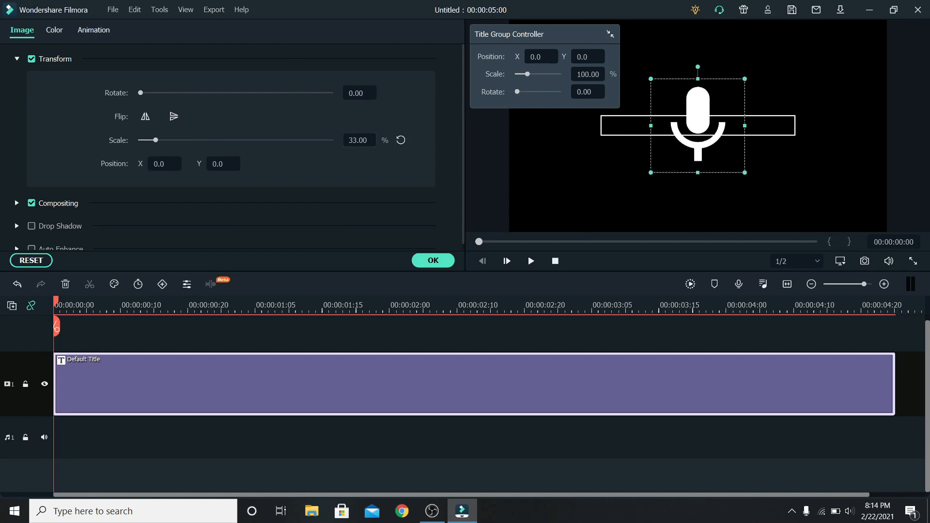
pyautogui.moveTo(155, 140); pyautogui.dragTo(142, 140)
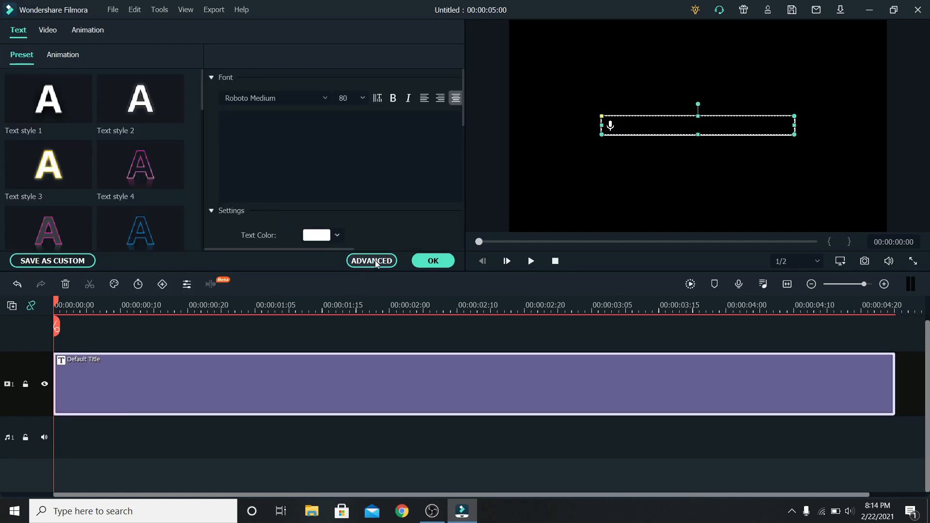
# Step: Add the magnifier search icon image and shrink it for the bar's right end
pyautogui.click(370, 261)
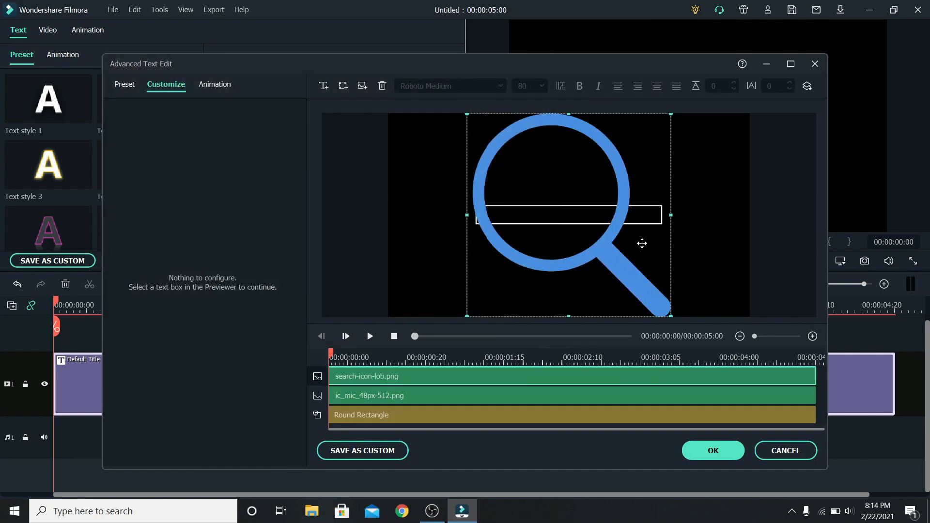
pyautogui.click(713, 451)
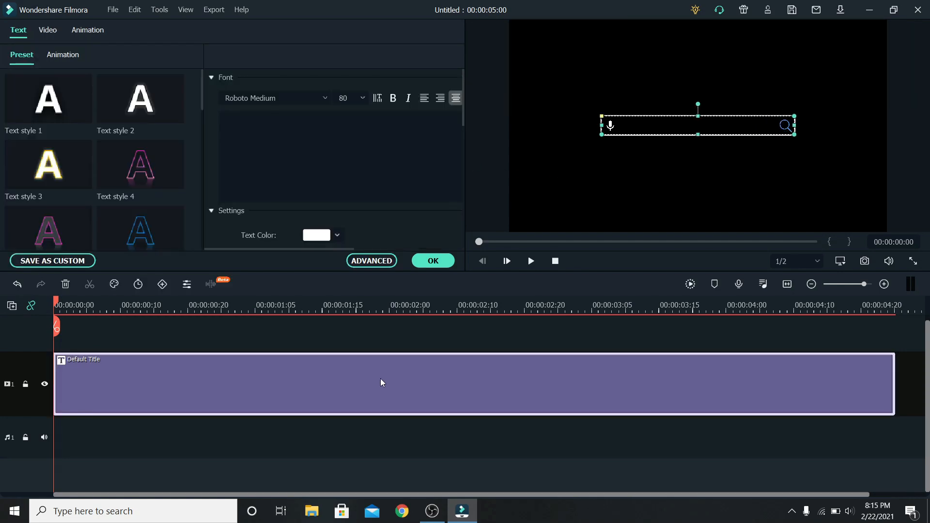
# Step: Add a 'TEXT HERE' text box at font size 24 and select it inside the bar
pyautogui.click(371, 260)
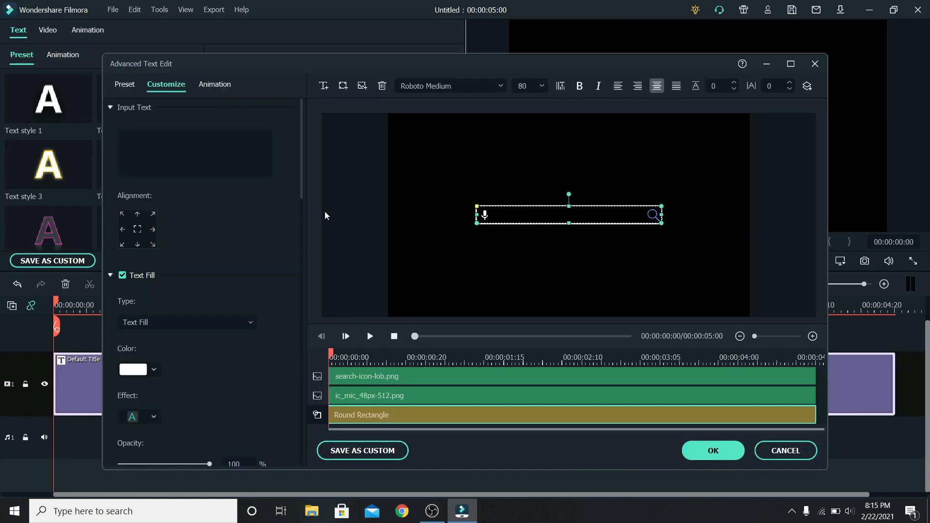
pyautogui.moveTo(323, 85)
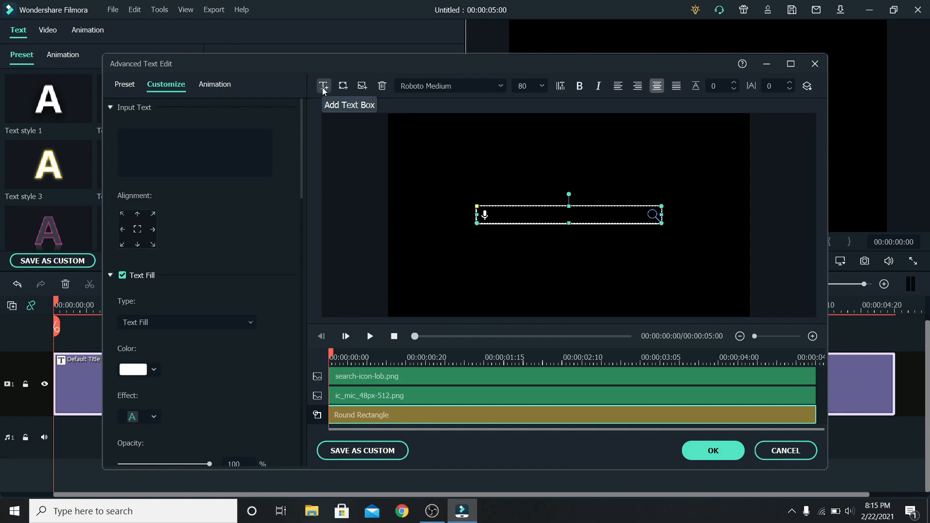
pyautogui.click(323, 85)
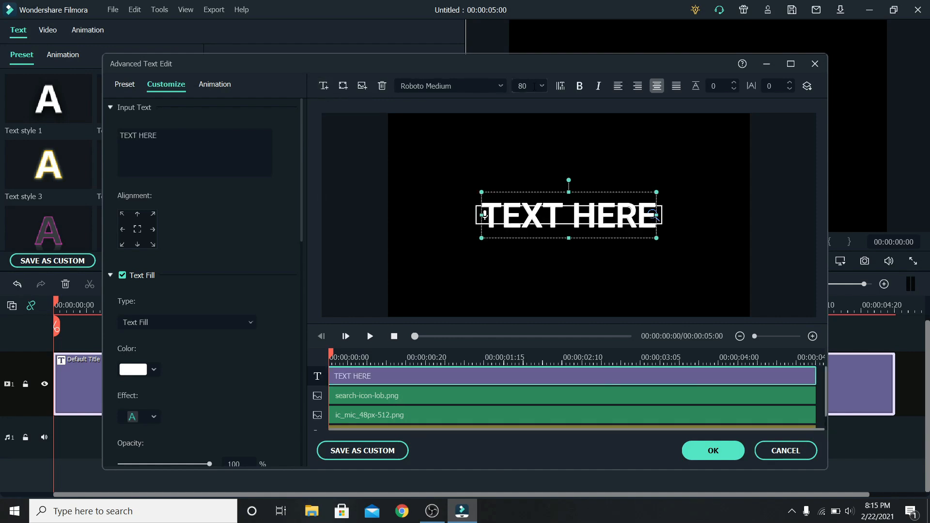
pyautogui.click(540, 85)
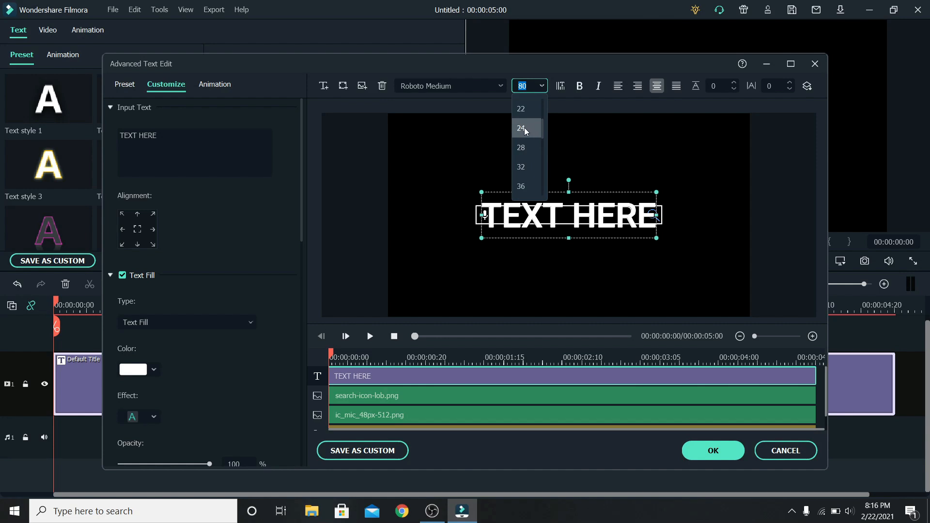
pyautogui.click(521, 129)
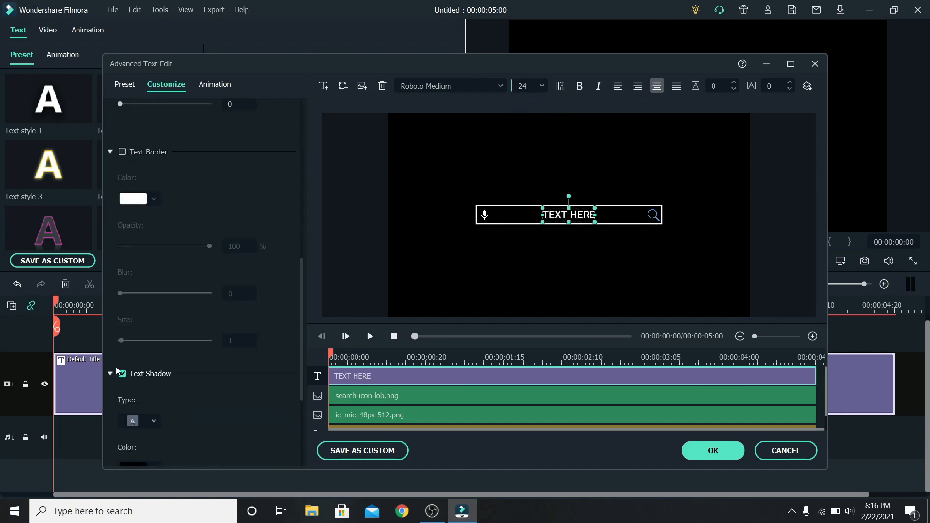
pyautogui.click(122, 373)
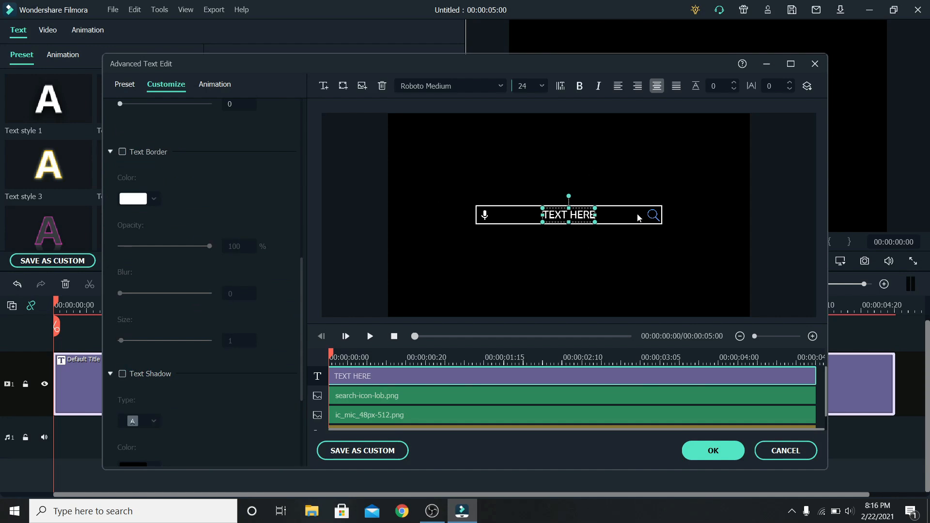
# Step: Retype the text as 'How to make a search bar?' and nudge it left beside the microphone
pyautogui.scroll(3)
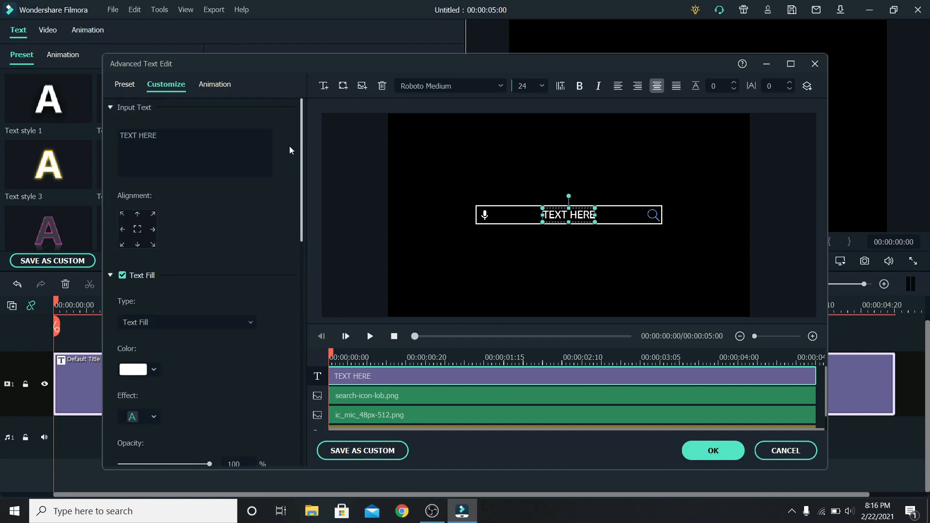
pyautogui.write('How')
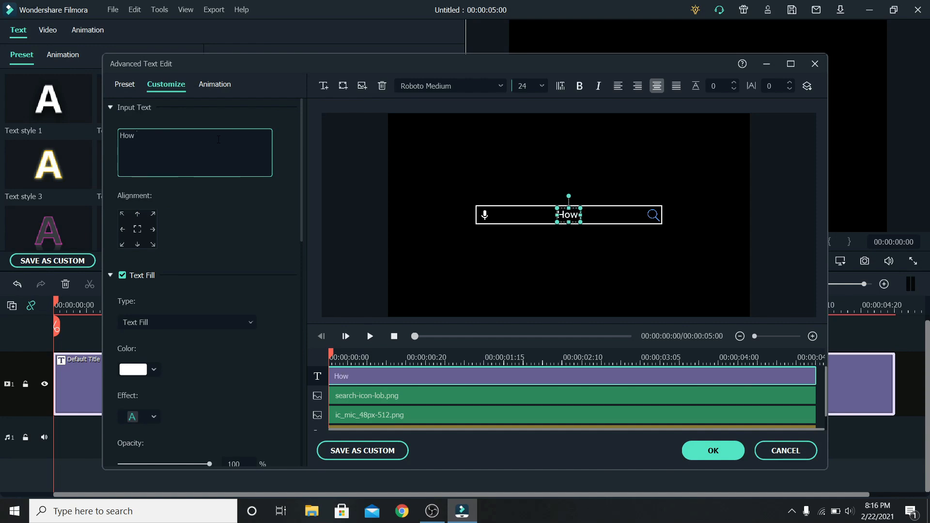
pyautogui.write('to make a search bar>')
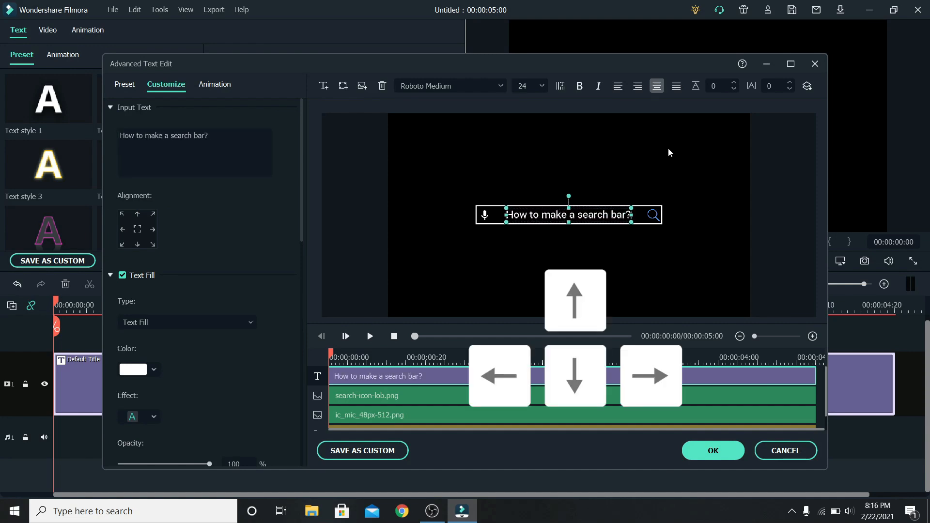
pyautogui.click(499, 376)
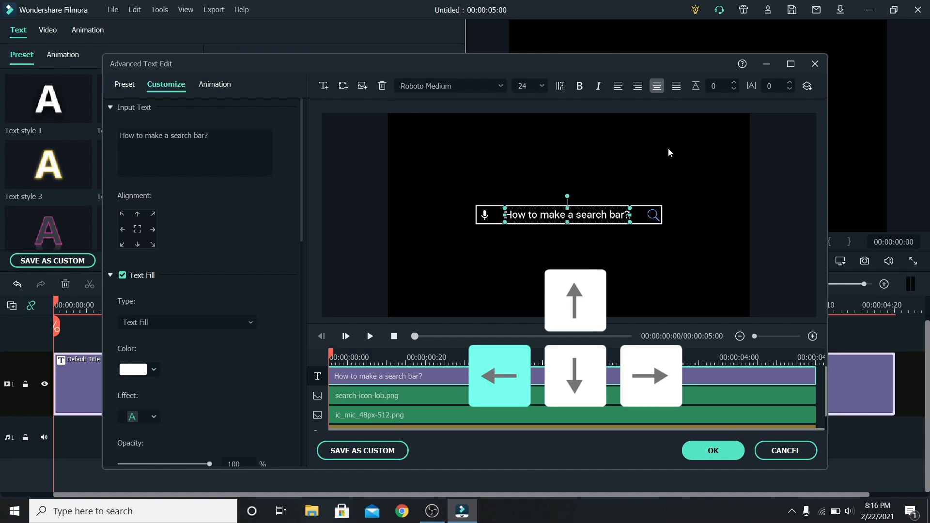
pyautogui.click(637, 153)
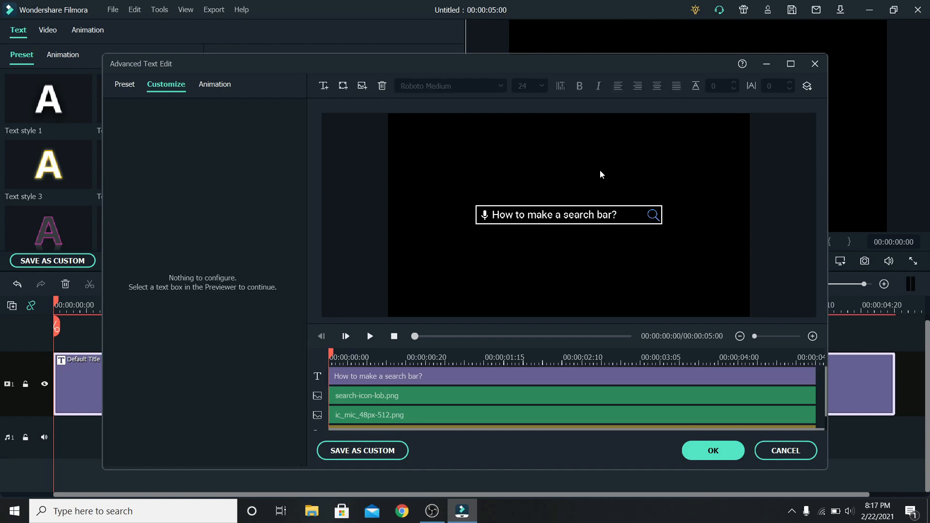
pyautogui.moveTo(562, 218)
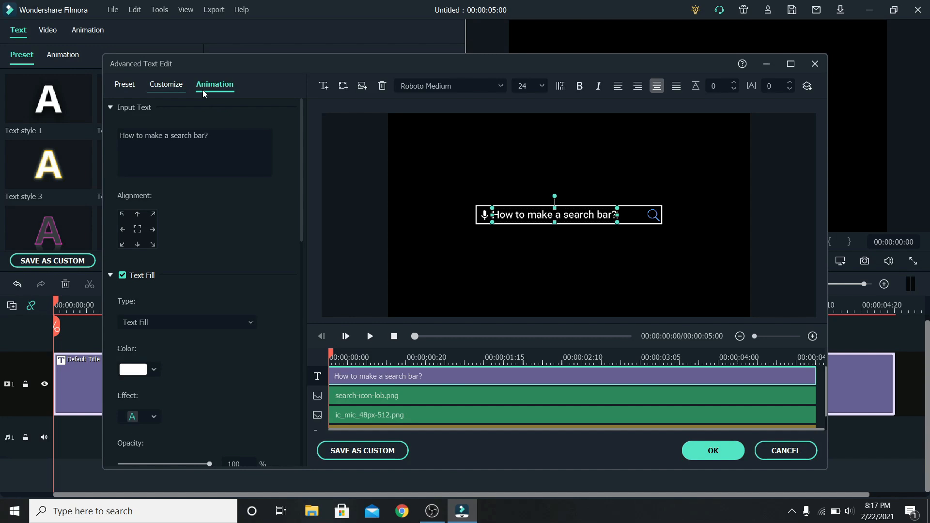
# Step: Apply the Type Writer animation, preview it, and shorten the typing duration
pyautogui.click(214, 84)
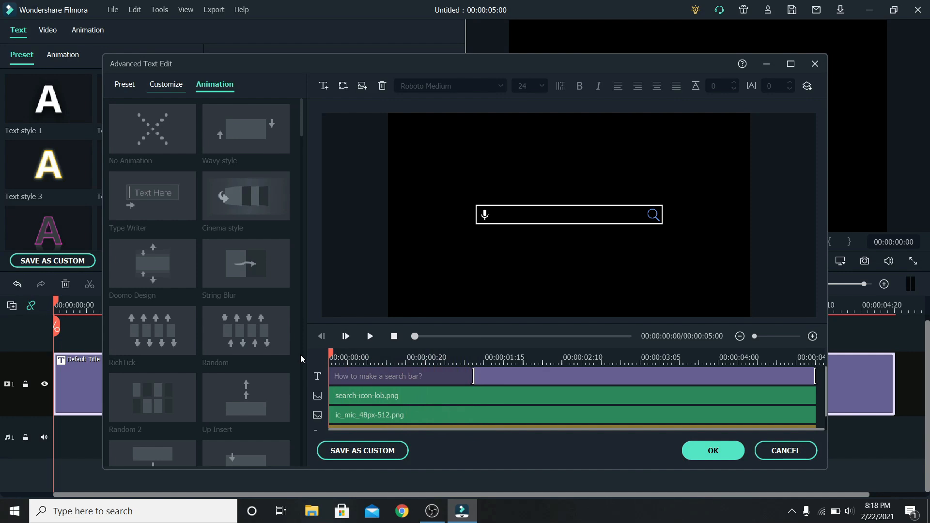
pyautogui.click(346, 336)
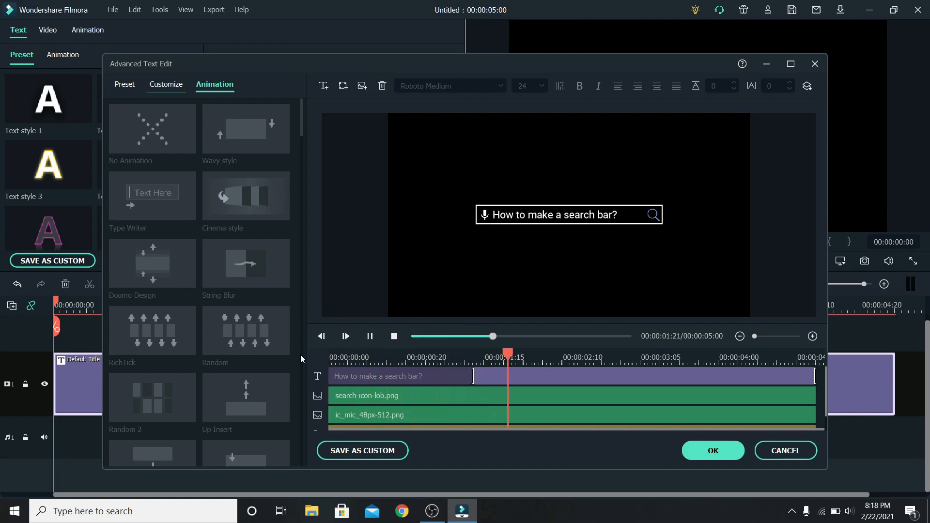
pyautogui.click(418, 356)
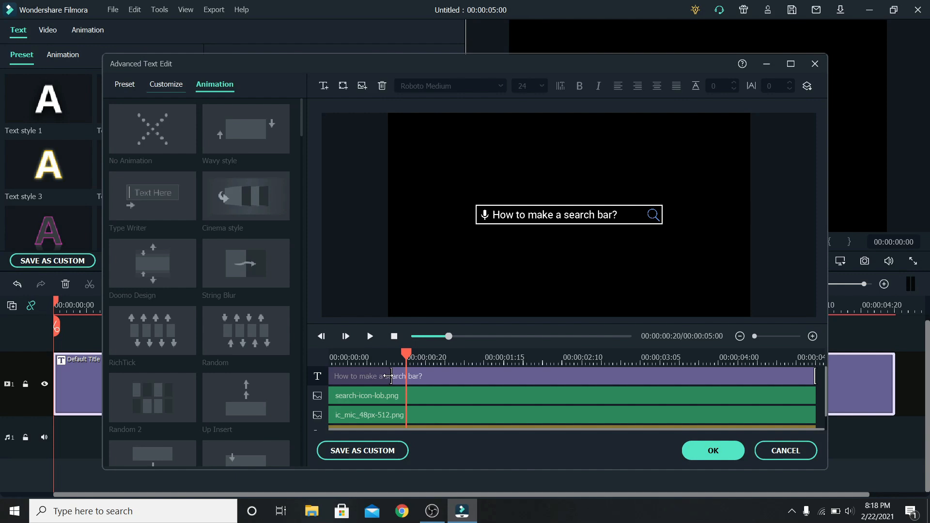
pyautogui.click(345, 336)
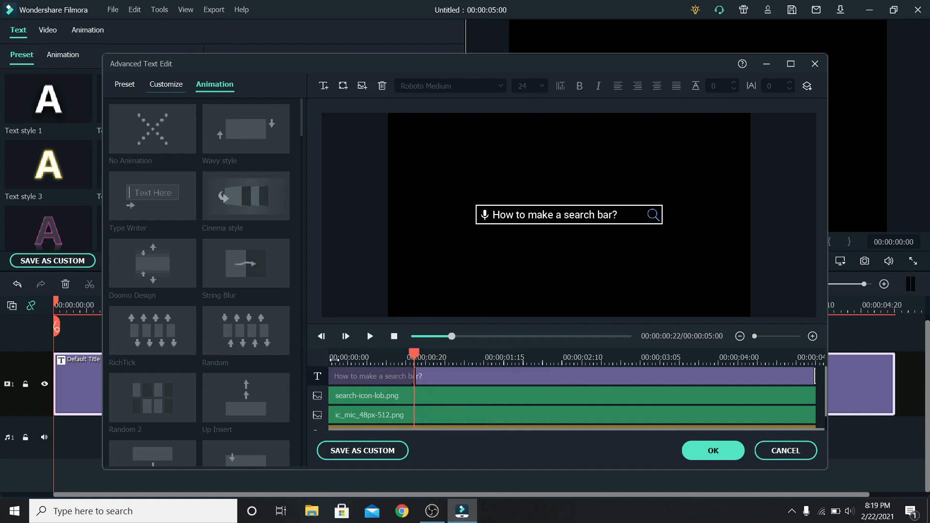
pyautogui.click(346, 336)
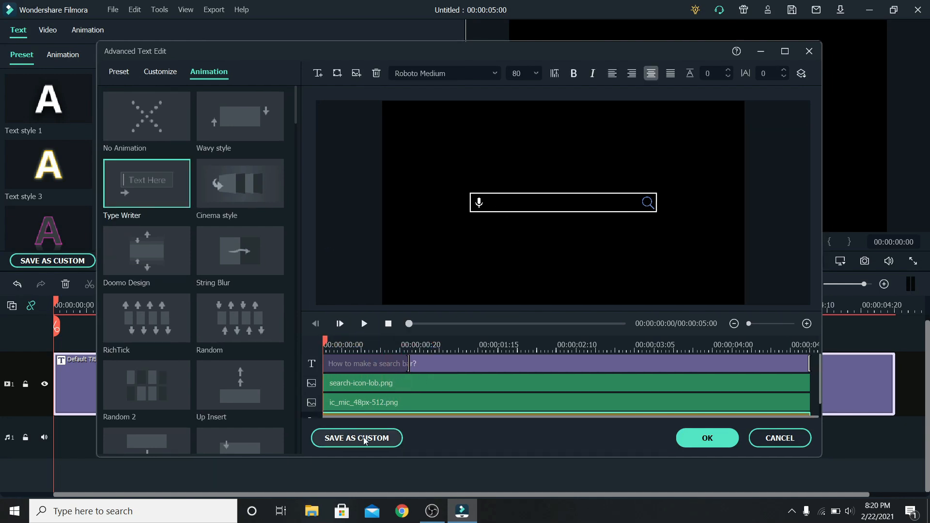
# Step: Save the title as custom preset 'Search Bar Animation' and close Advanced Text Edit
pyautogui.click(356, 438)
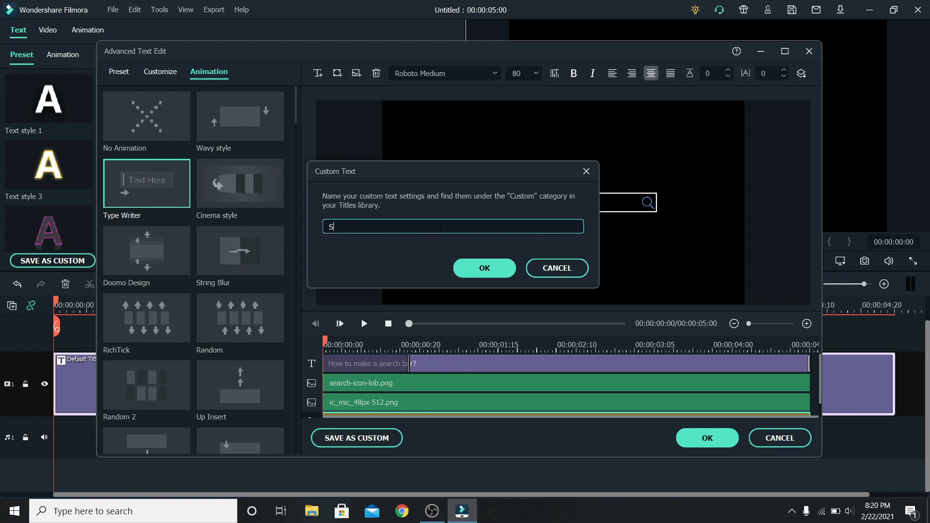
pyautogui.write('Search Bar Animation')
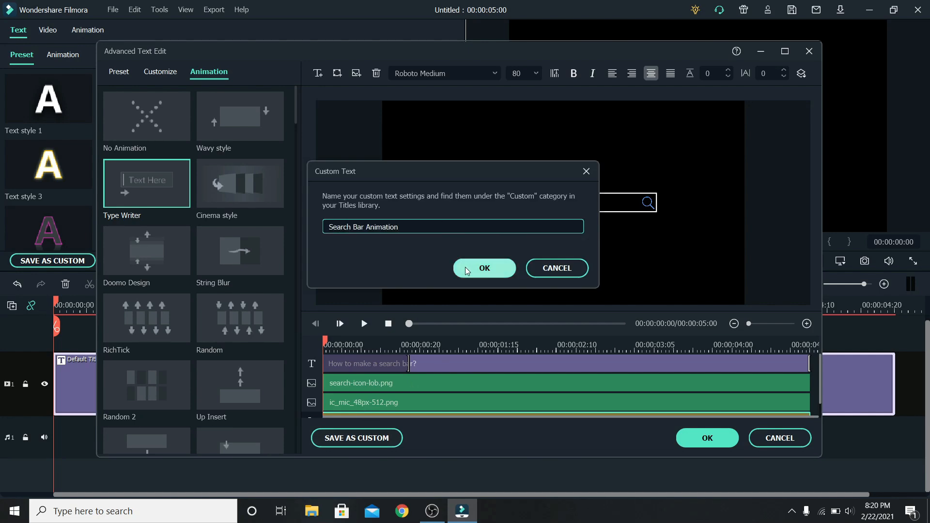
pyautogui.click(484, 267)
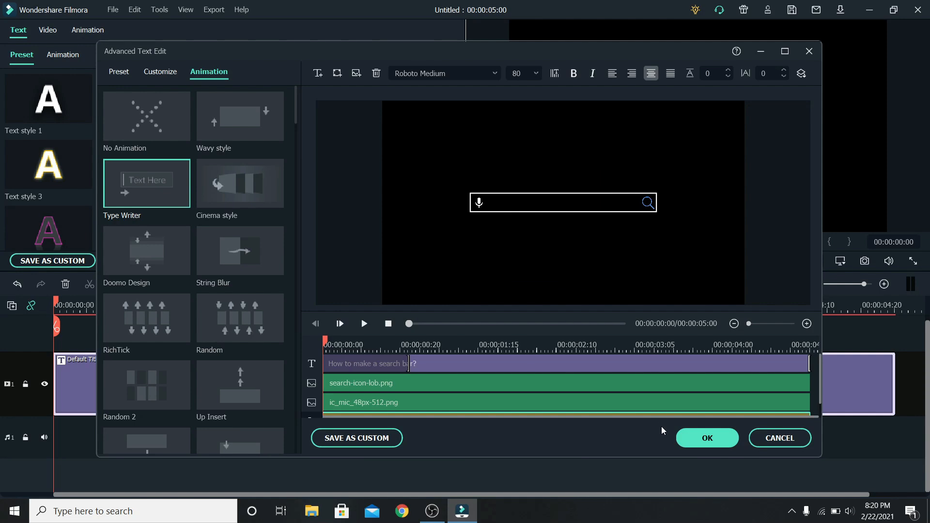
pyautogui.click(706, 438)
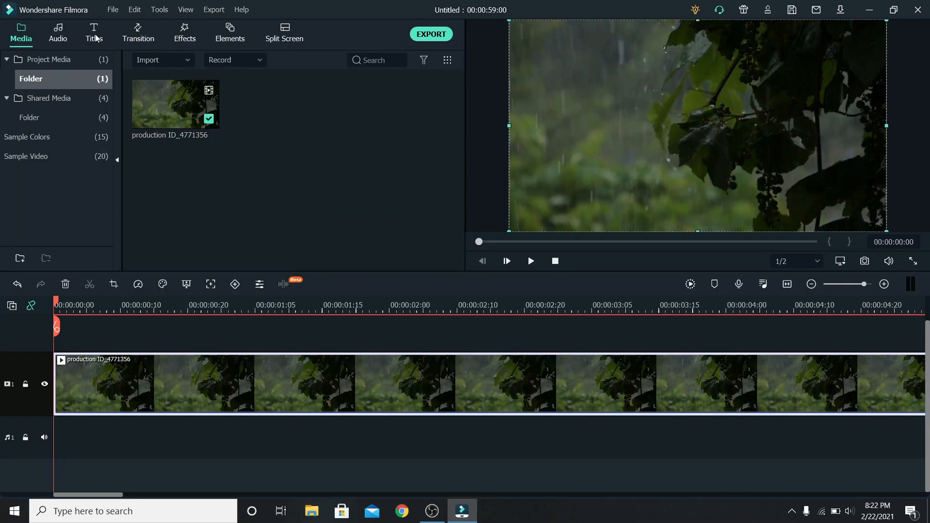
# Step: Add the Search Bar Animation title over the rain clip and change its text to 'How to edit a video?'
pyautogui.click(93, 33)
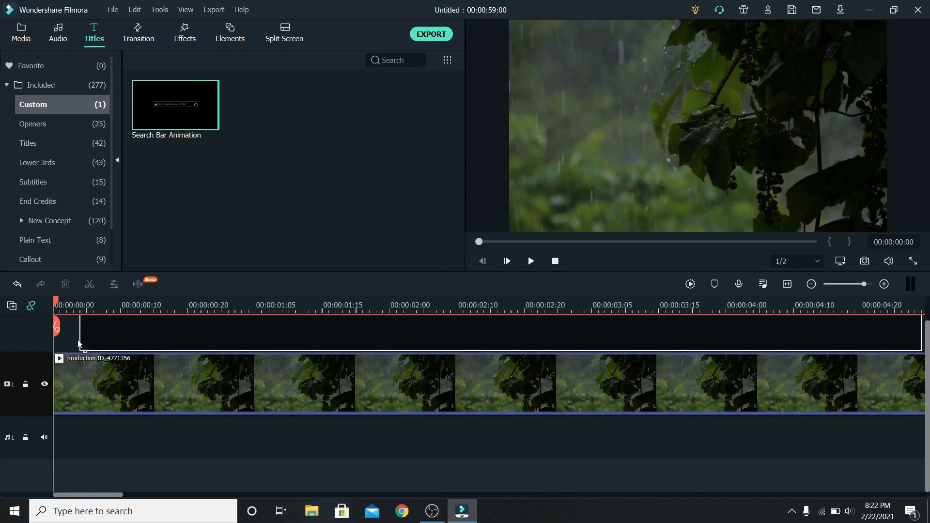
pyautogui.doubleClick(174, 105)
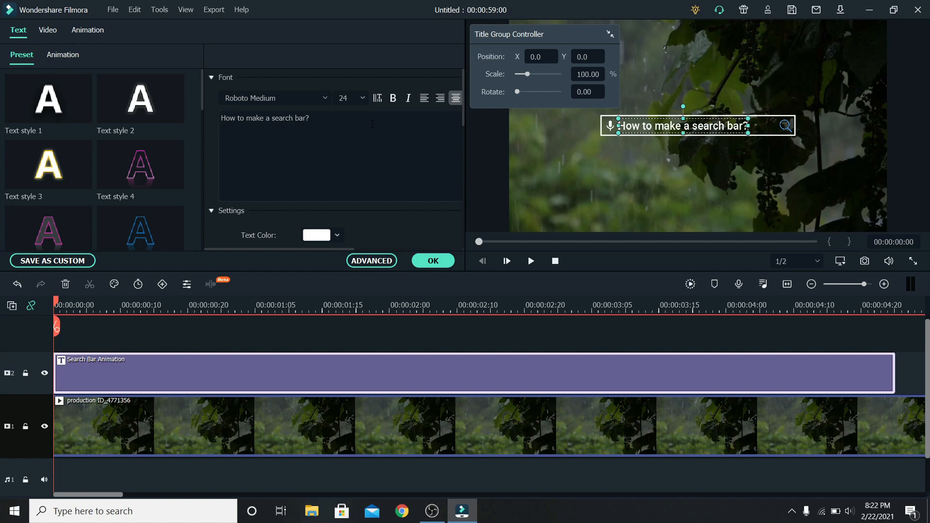
pyautogui.tripleClick(264, 118)
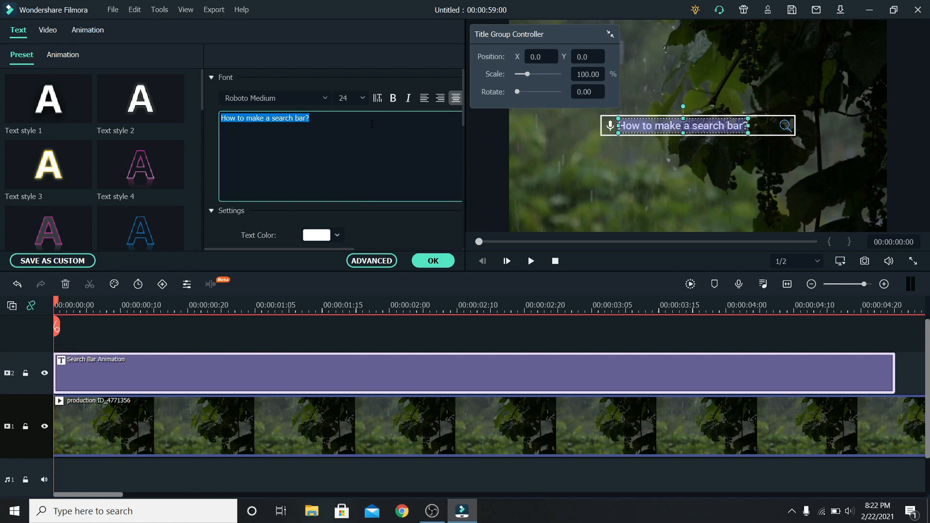
pyautogui.write('How to edit a video?')
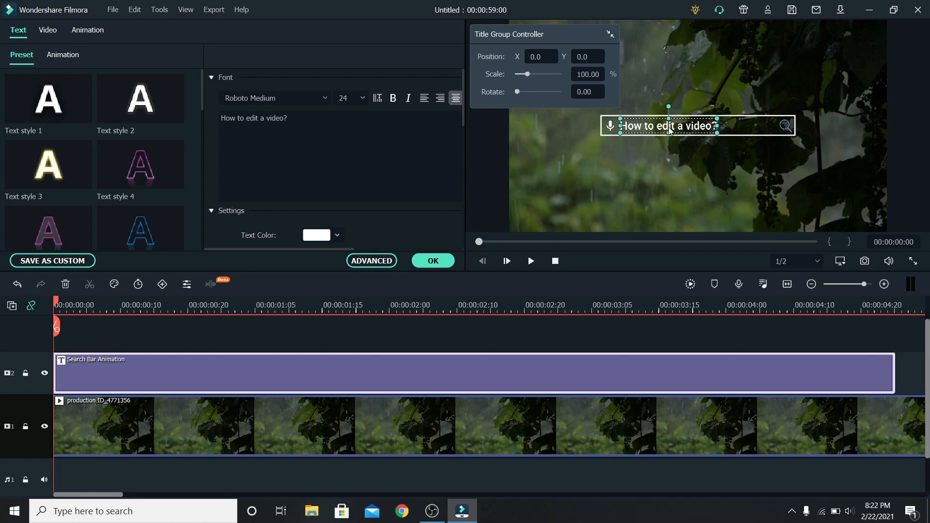
# Step: Set the rain clip's Color > Tone Brightness to -44 and apply it
pyautogui.click(374, 427)
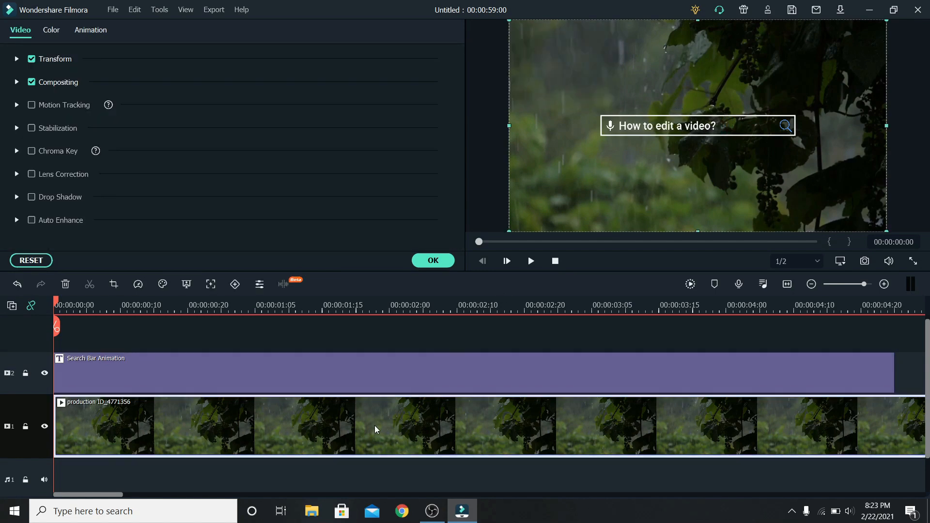
pyautogui.click(51, 29)
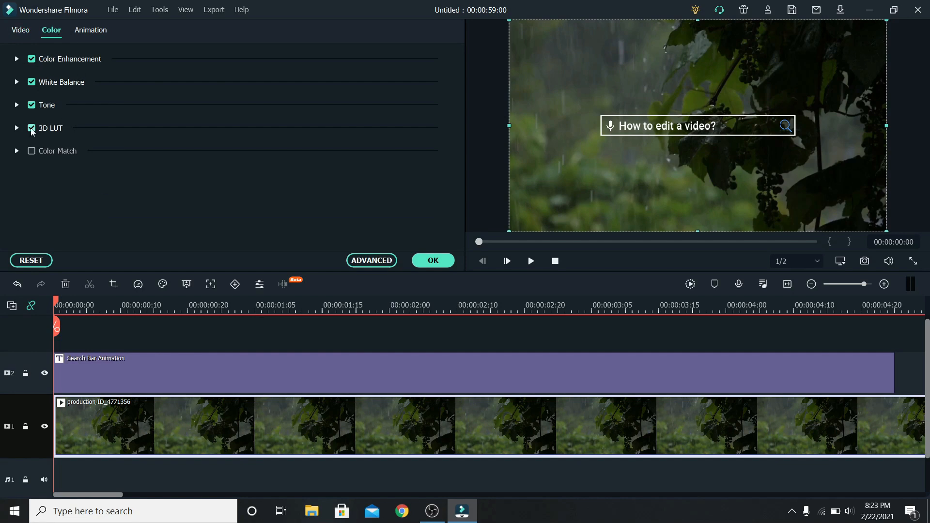
pyautogui.click(17, 105)
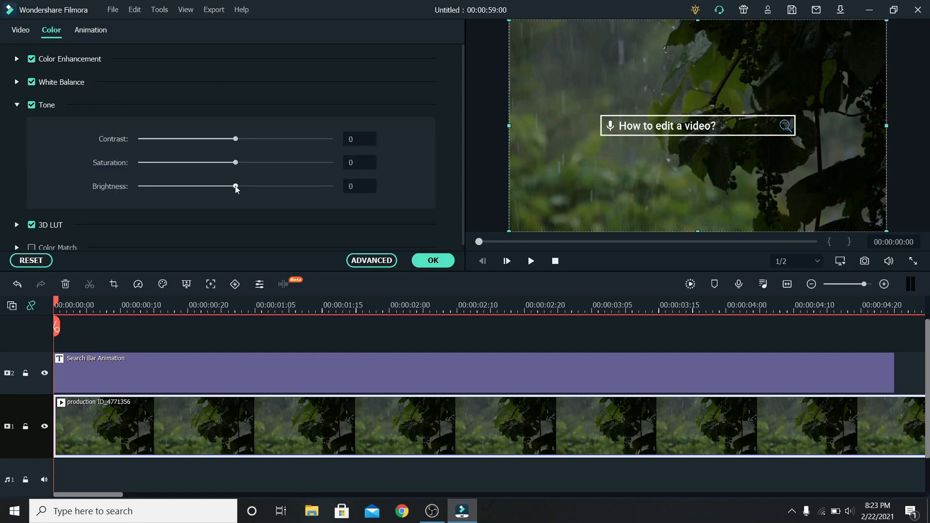
pyautogui.moveTo(236, 186); pyautogui.dragTo(192, 186)
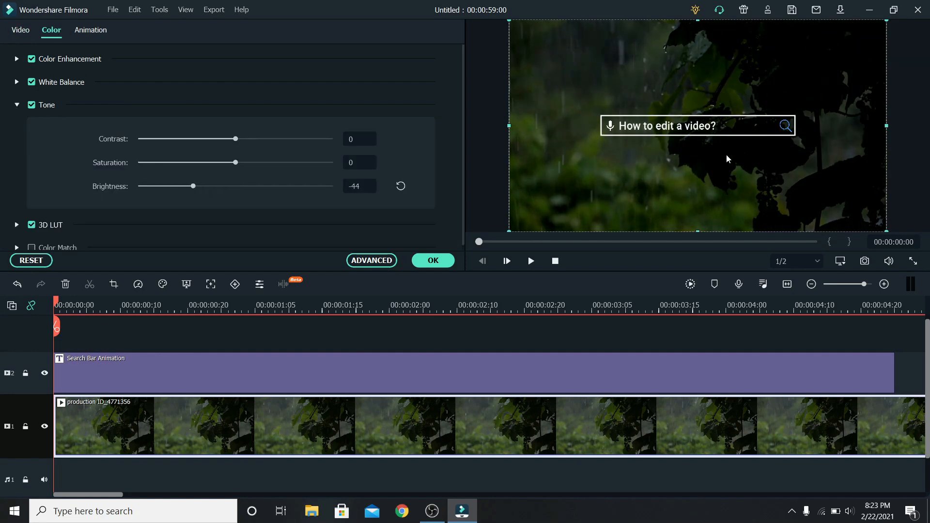
pyautogui.click(20, 32)
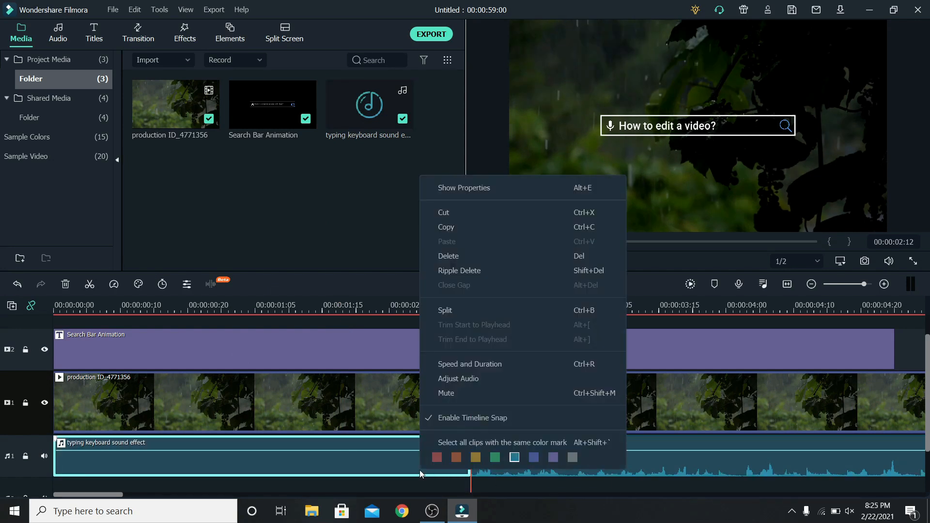
# Step: Place the typing keyboard sound on the audio track, delete everything after the opening typing, and play back
pyautogui.click(308, 200)
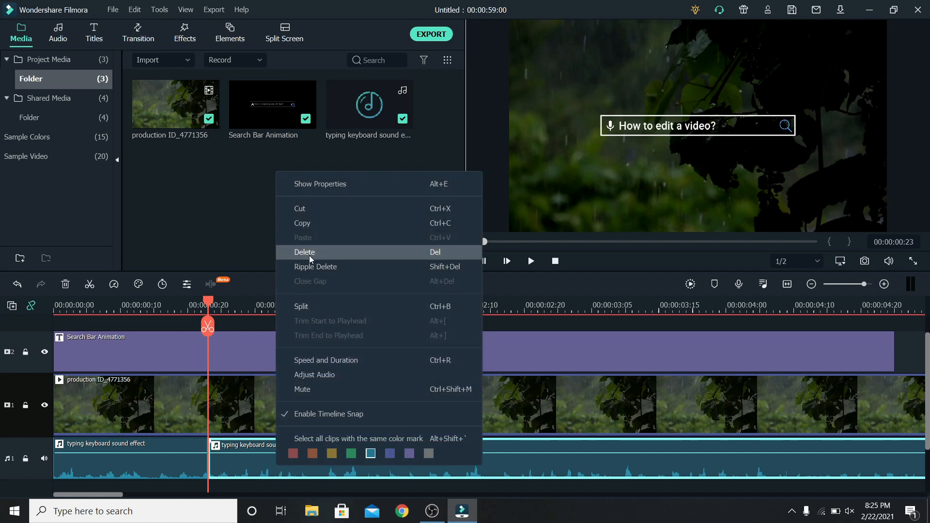
pyautogui.click(304, 252)
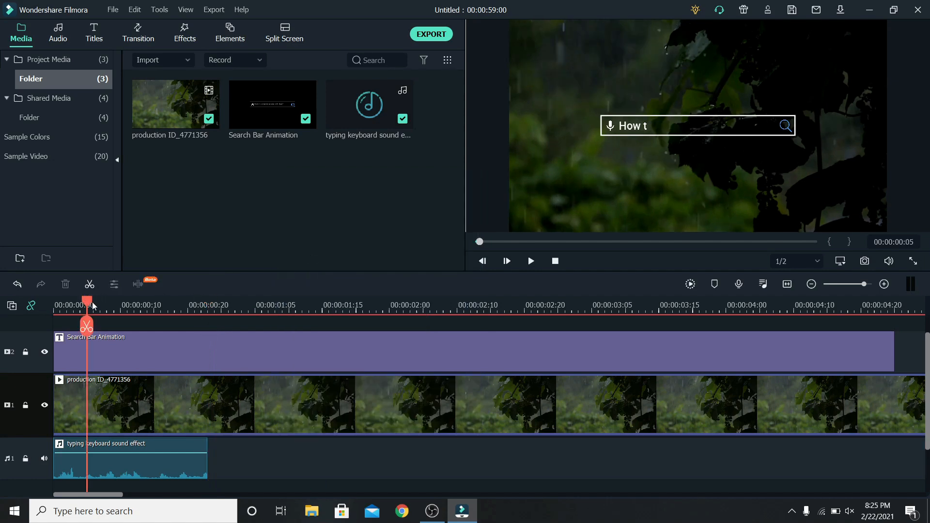
pyautogui.click(529, 262)
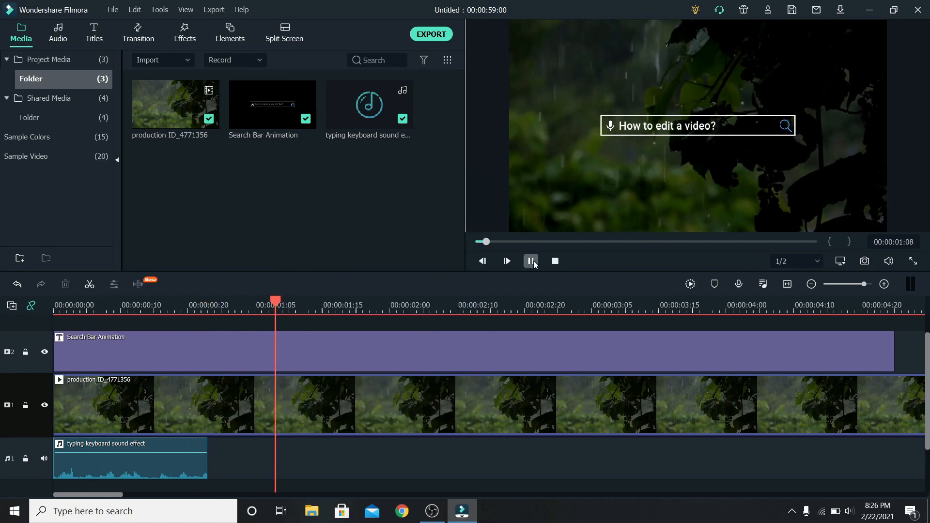